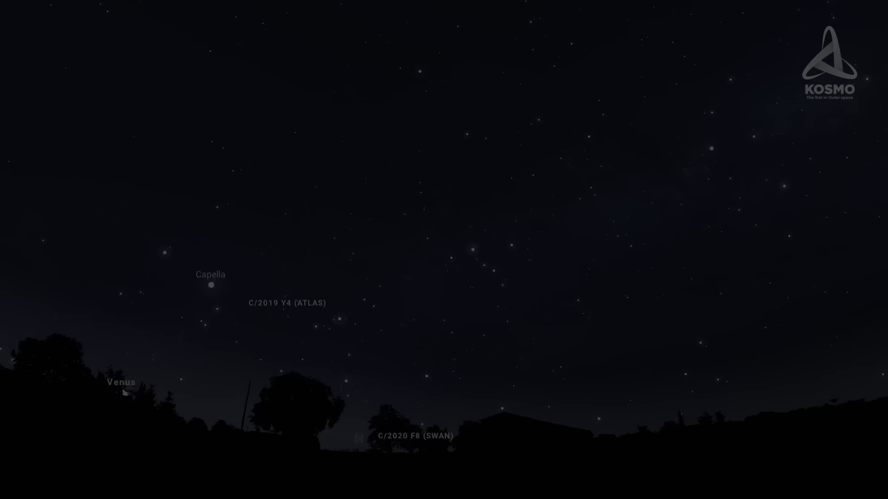
Step: Select the star MY Cam to show its info panel and zoom in two levels on it
{"action": "left_click", "coordinate": [490, 251]}
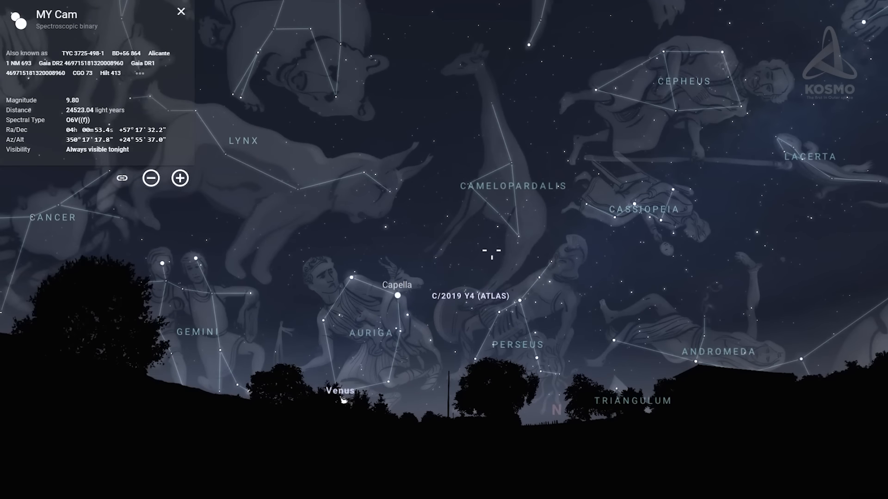
{"action": "left_click", "coordinate": [180, 177]}
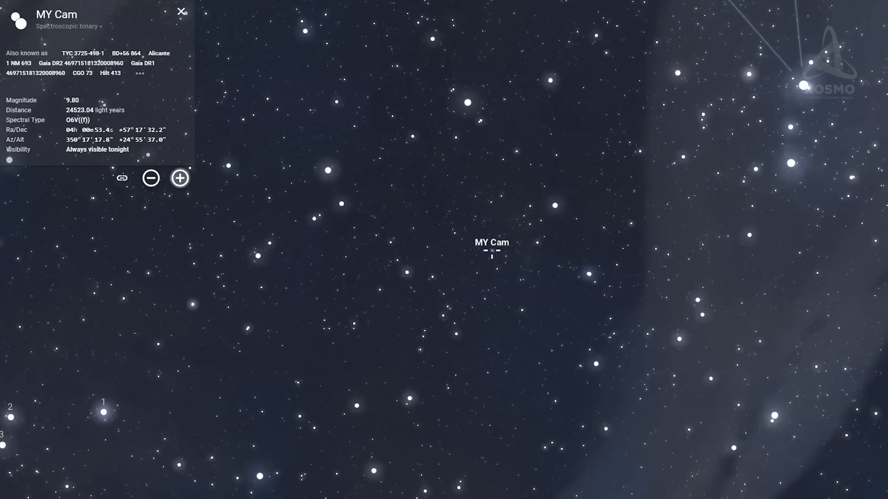
{"action": "left_click", "coordinate": [180, 177]}
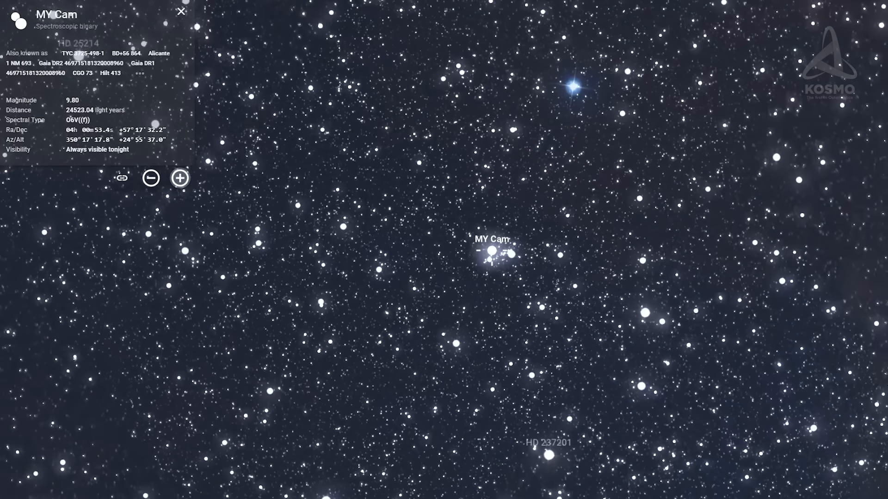